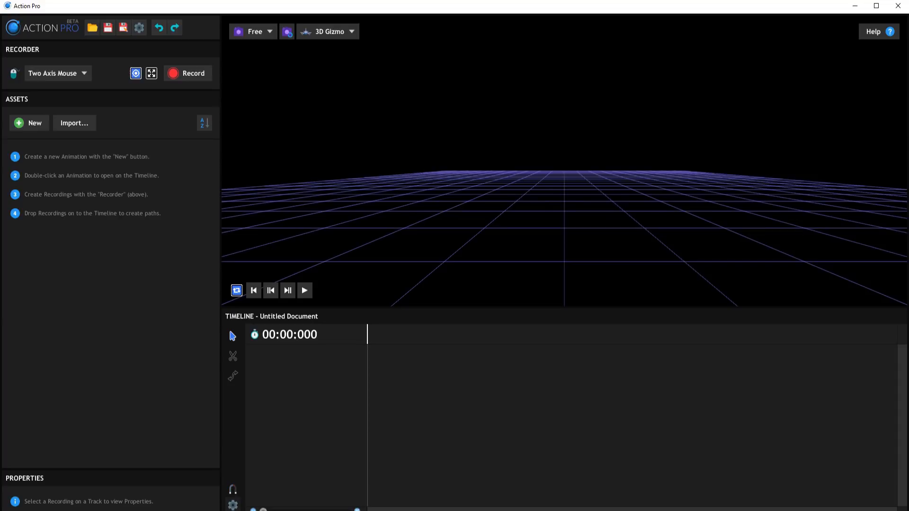
pyautogui.moveTo(226, 477)
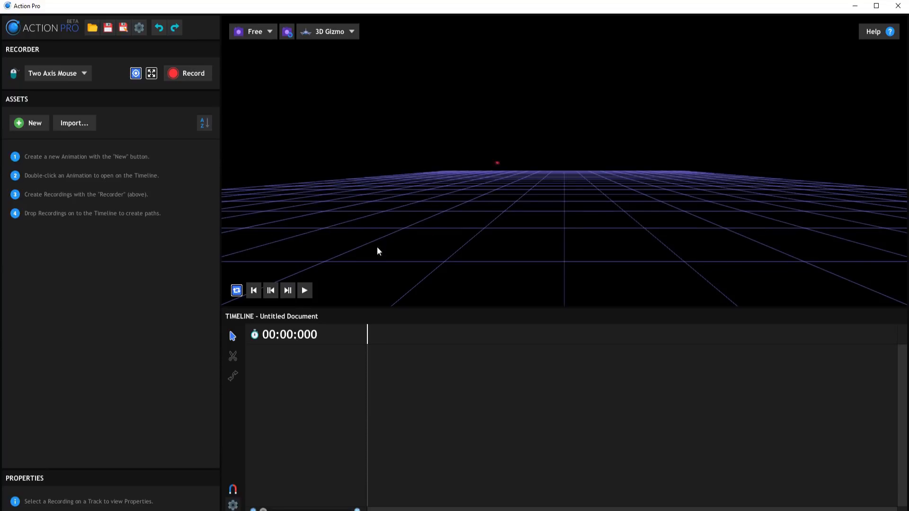
pyautogui.moveTo(373, 267)
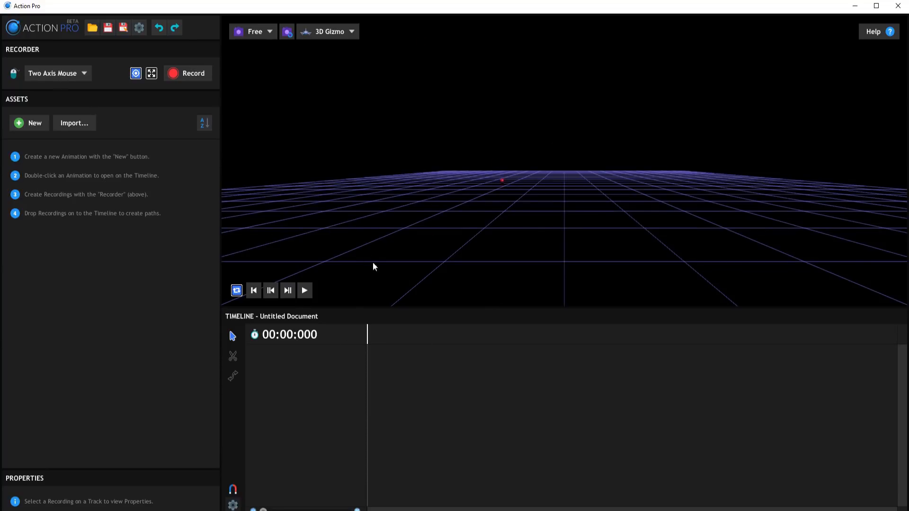
# Record a mouse-drawn motion path of about 12.5 seconds as Recording #1
pyautogui.click(55, 73)
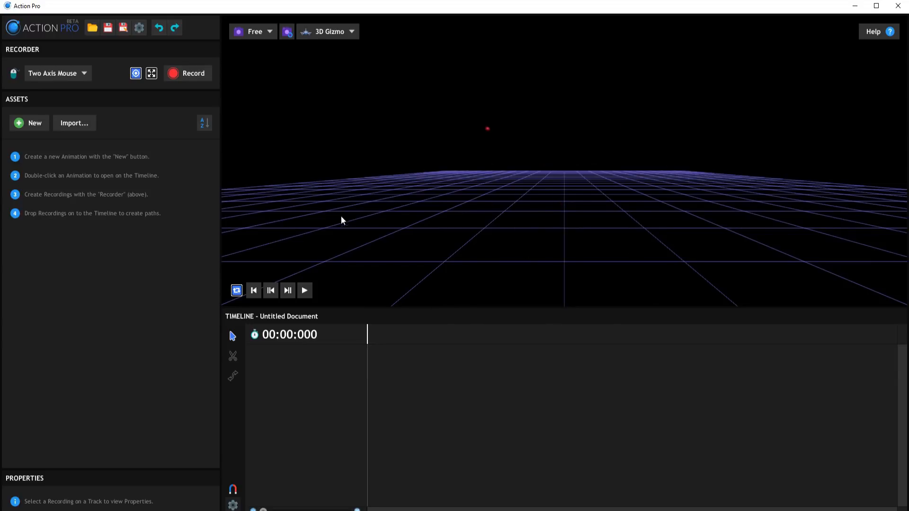
pyautogui.click(187, 73)
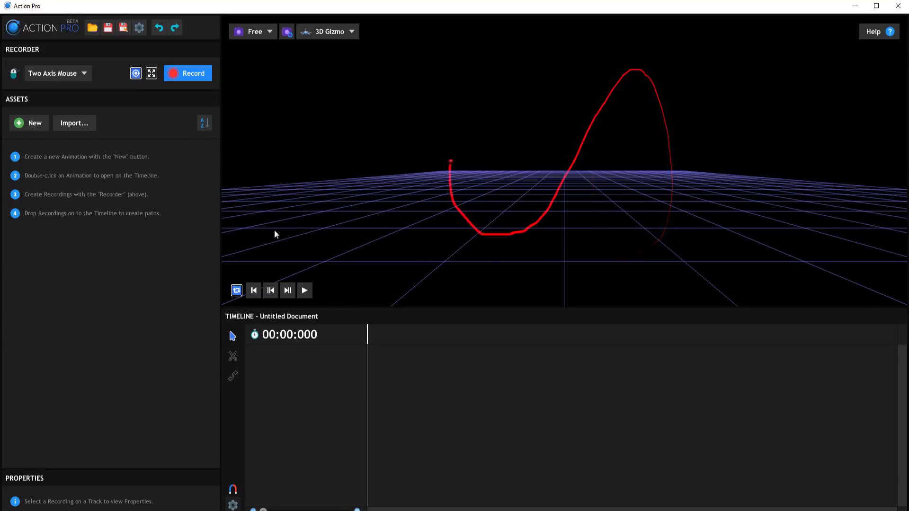
pyautogui.click(187, 73)
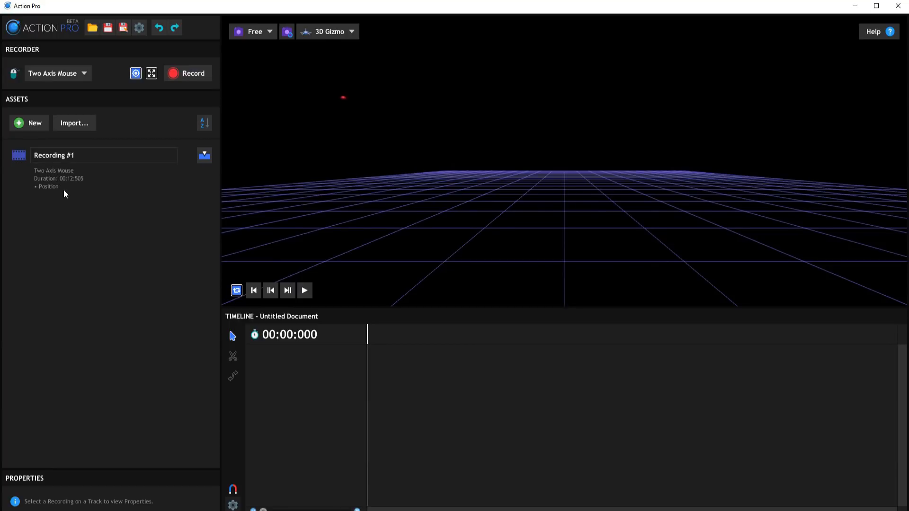
# Create Animation #1 and bring it onto the timeline for Recording #1's position tracks
pyautogui.click(28, 123)
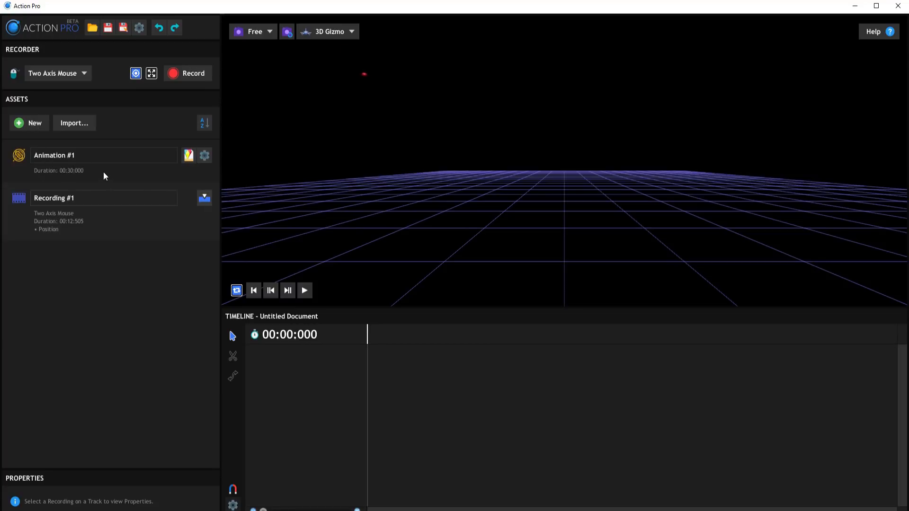
pyautogui.click(54, 154)
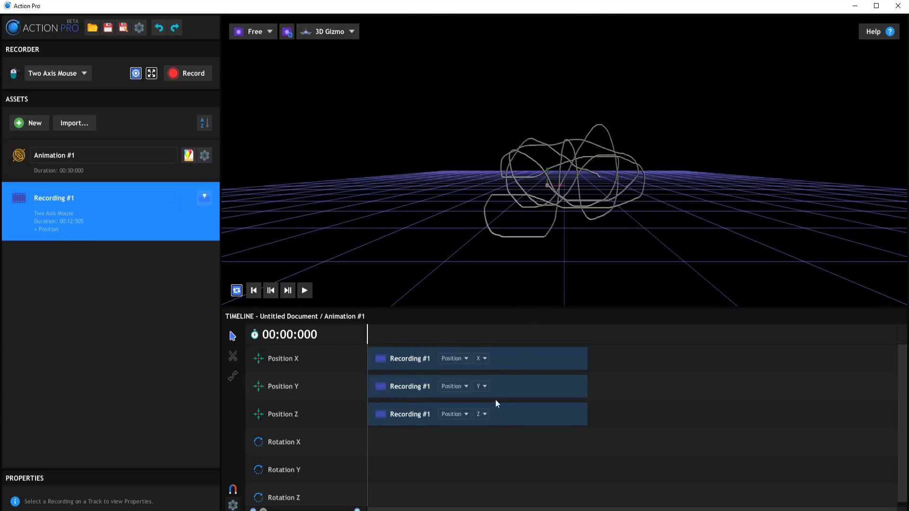
pyautogui.moveTo(534, 207)
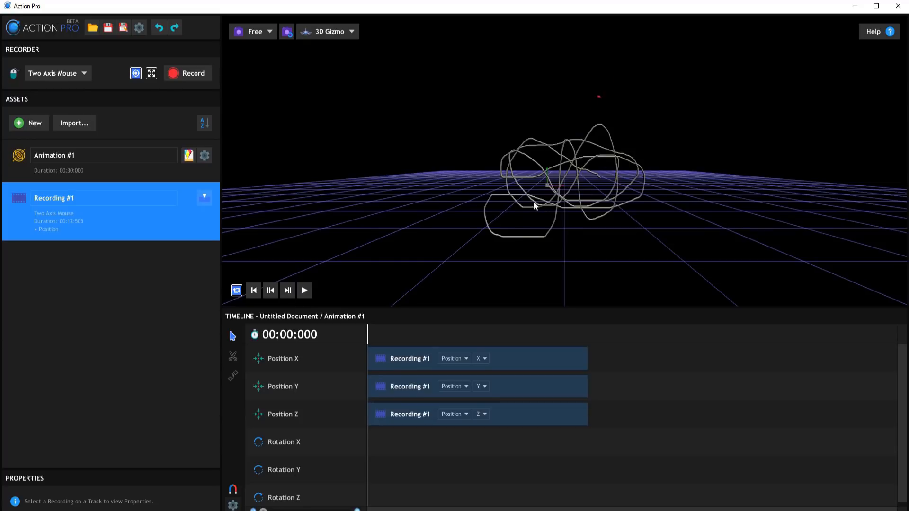
# Preview Animation #1's playback and return to time zero
pyautogui.click(304, 291)
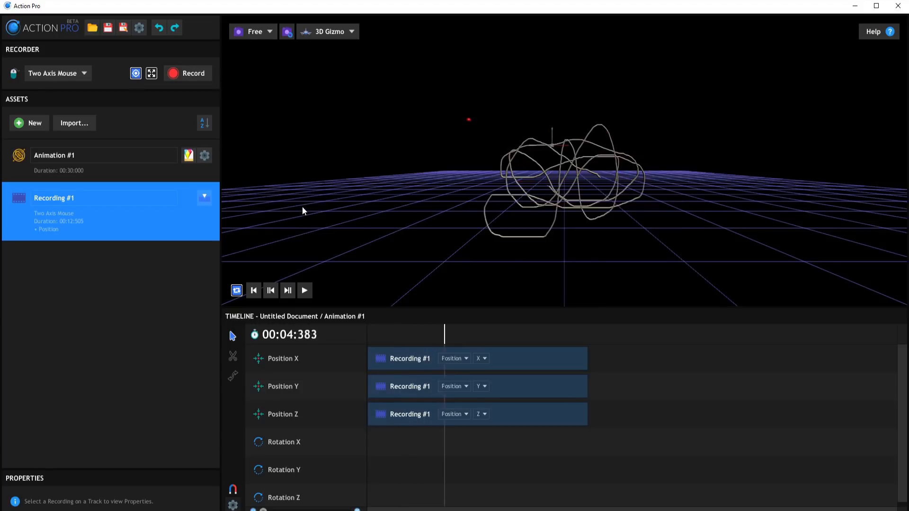
pyautogui.click(304, 290)
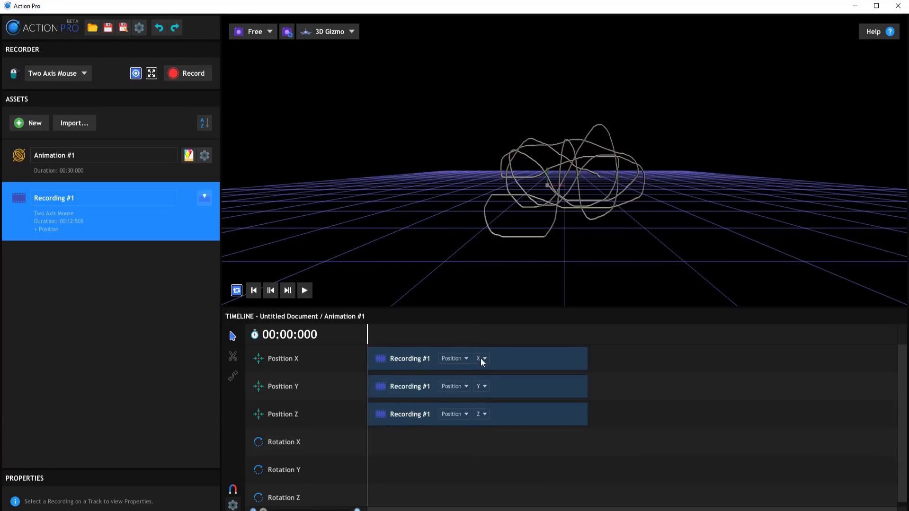
pyautogui.moveTo(302, 384)
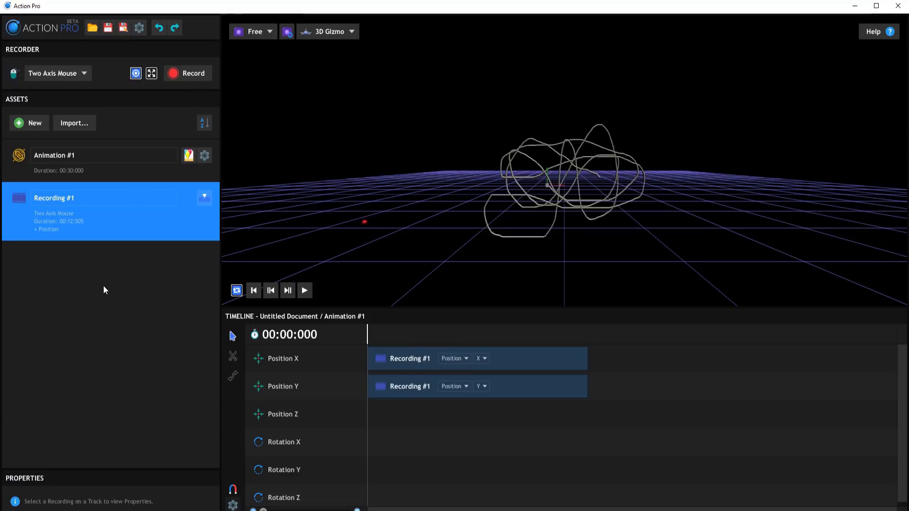
# Record a second mouse motion path as Recording #2
pyautogui.click(188, 73)
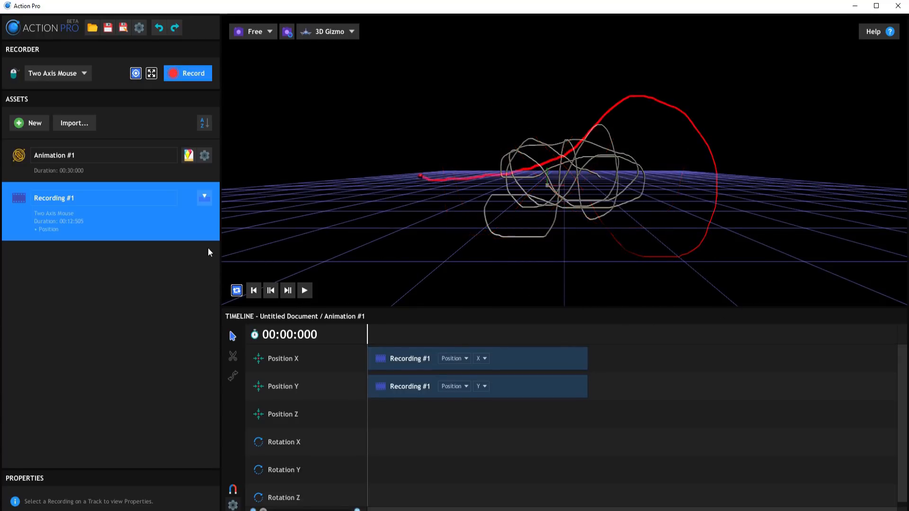
pyautogui.click(188, 73)
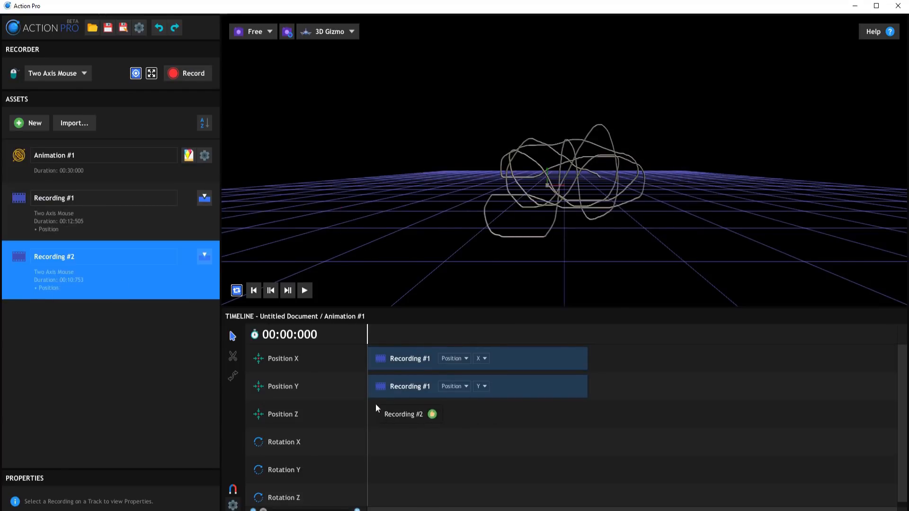
# Place Recording #2 on the Position Z track using its X axis component
pyautogui.click(410, 414)
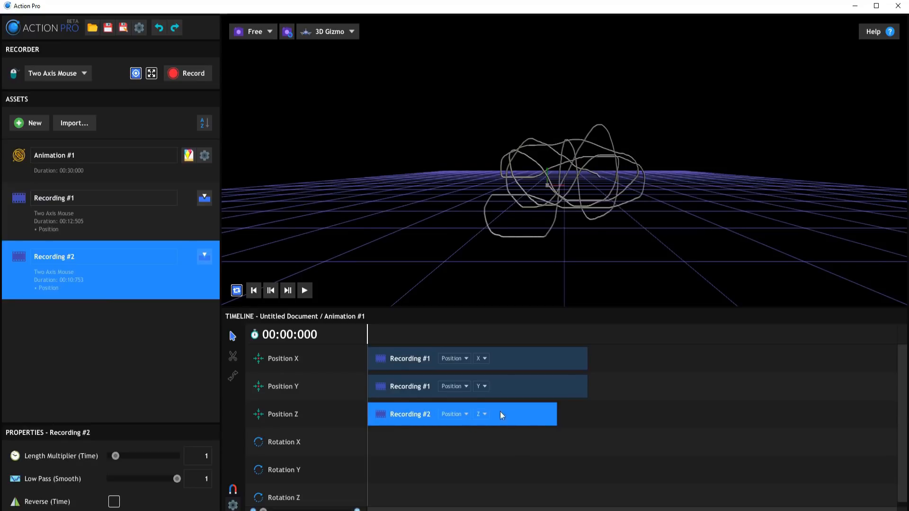
pyautogui.click(482, 414)
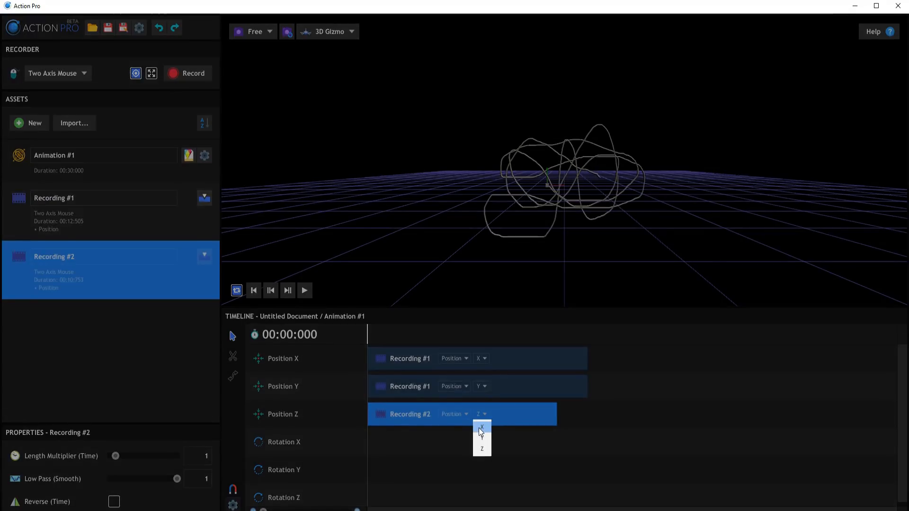
pyautogui.click(481, 428)
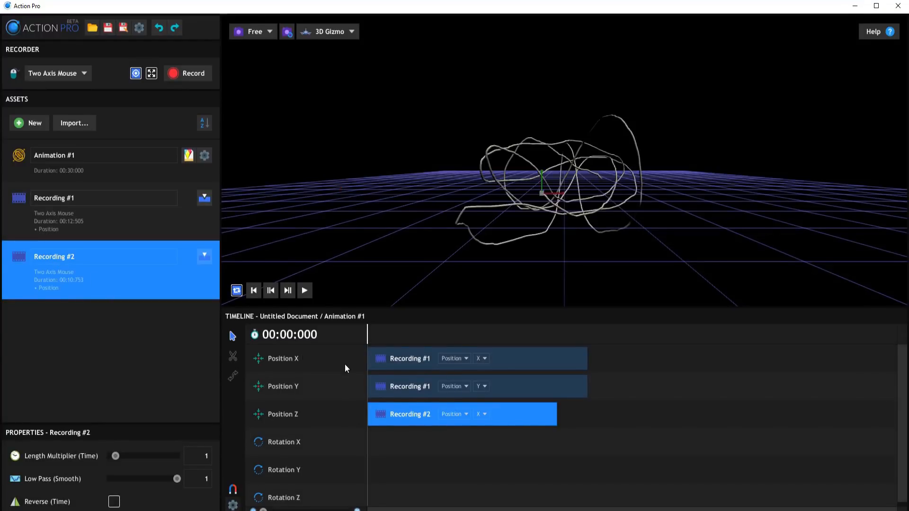
pyautogui.moveTo(589, 392)
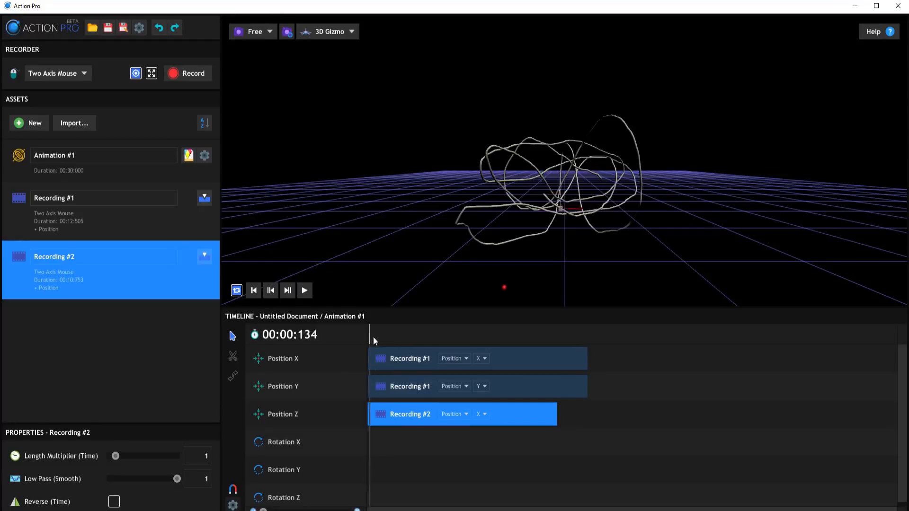
# Trim the Position Y and Z clips to end at the 00:10:000 playhead mark
pyautogui.moveTo(375, 335); pyautogui.dragTo(528, 335)
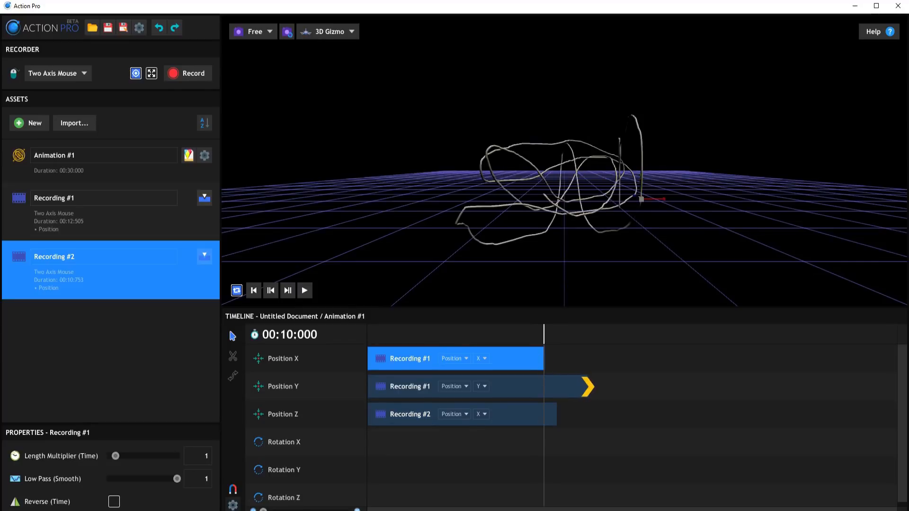
pyautogui.click(456, 386)
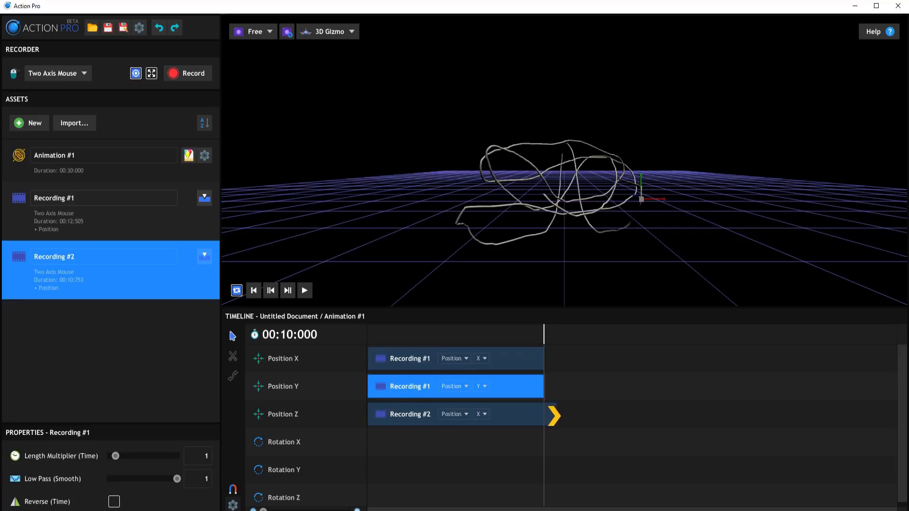
pyautogui.click(455, 414)
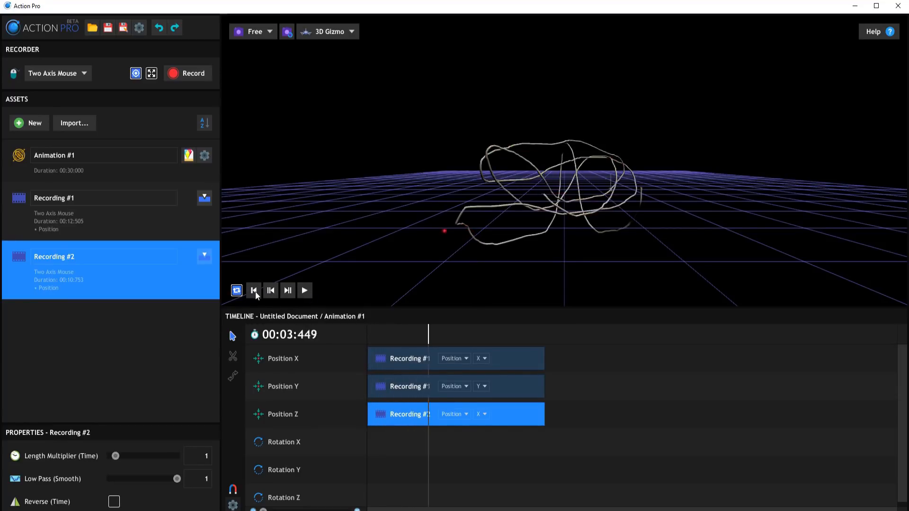
# Raise the Low Pass (Smooth) amount to 0.1 and leave Reverse (Time) off
pyautogui.click(254, 291)
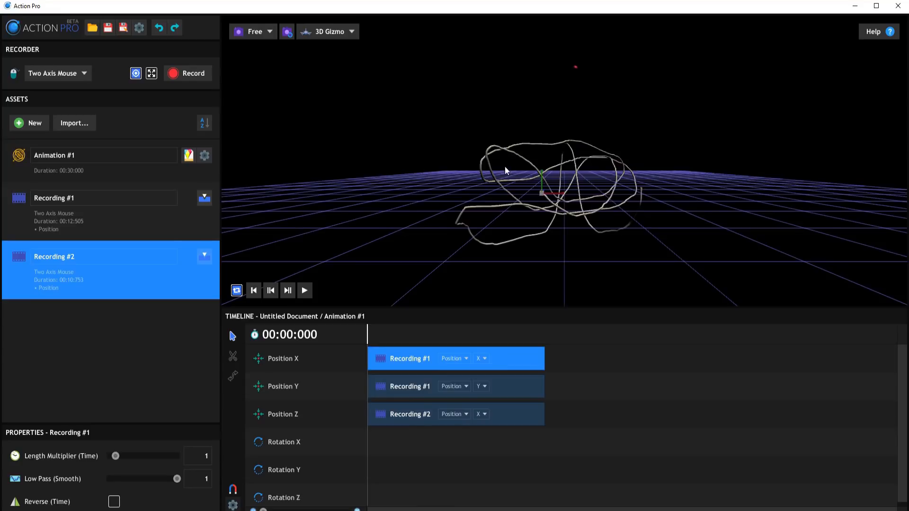
pyautogui.moveTo(382, 297)
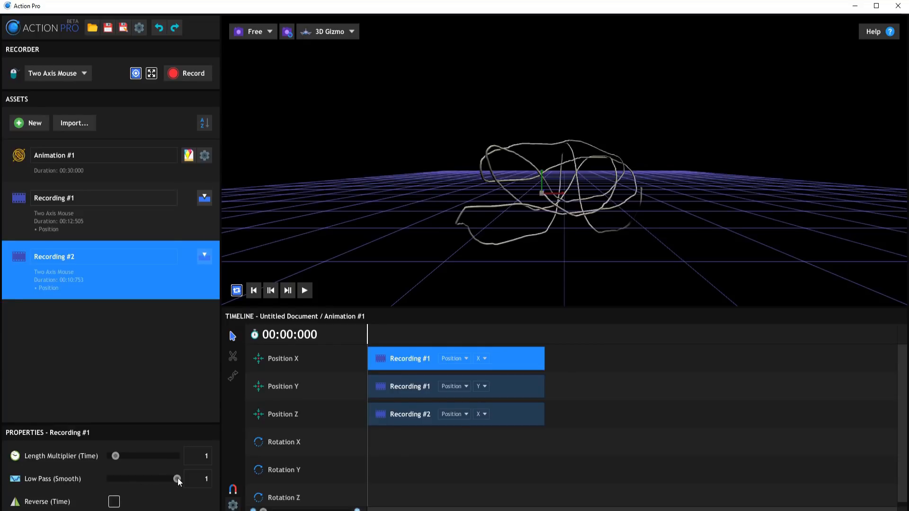
pyautogui.moveTo(178, 479); pyautogui.dragTo(109, 480)
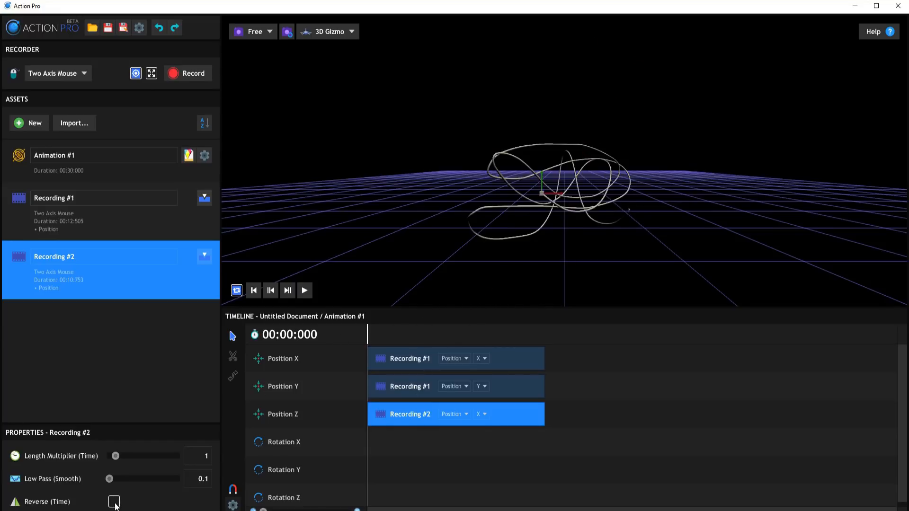
pyautogui.click(114, 502)
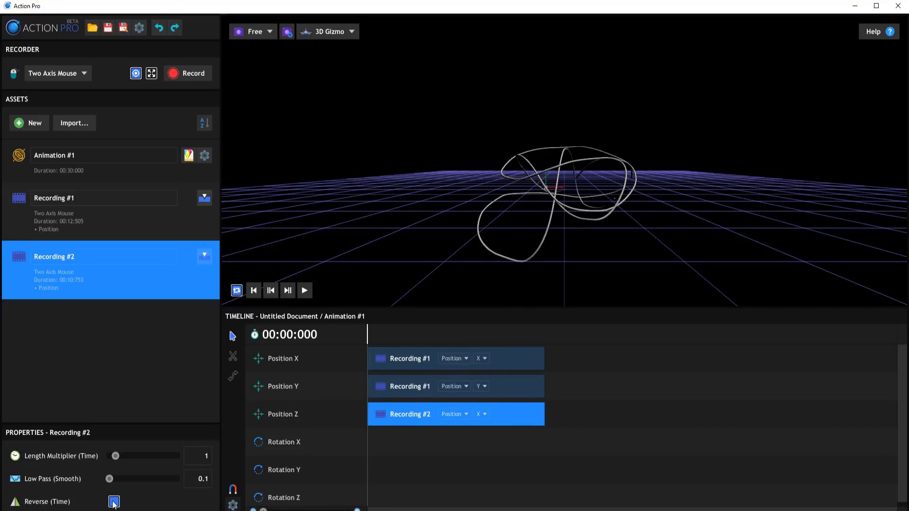
pyautogui.click(113, 502)
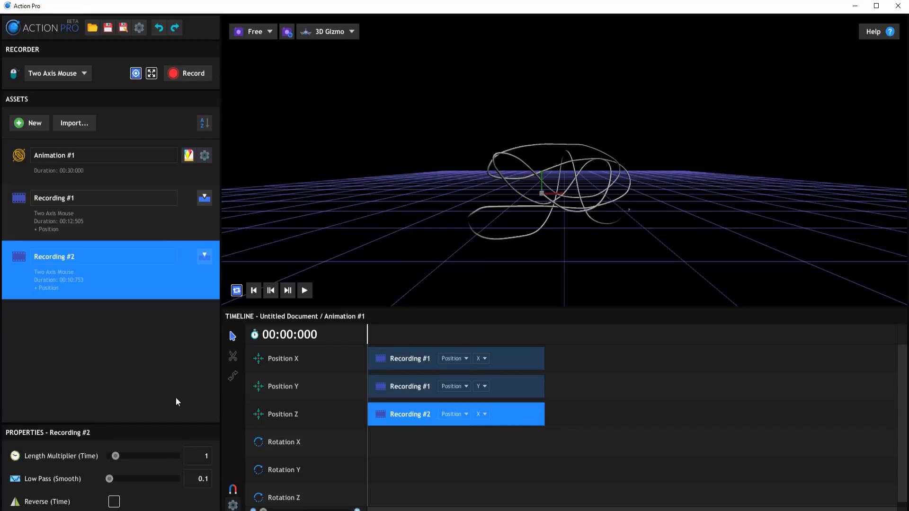
pyautogui.moveTo(454, 358)
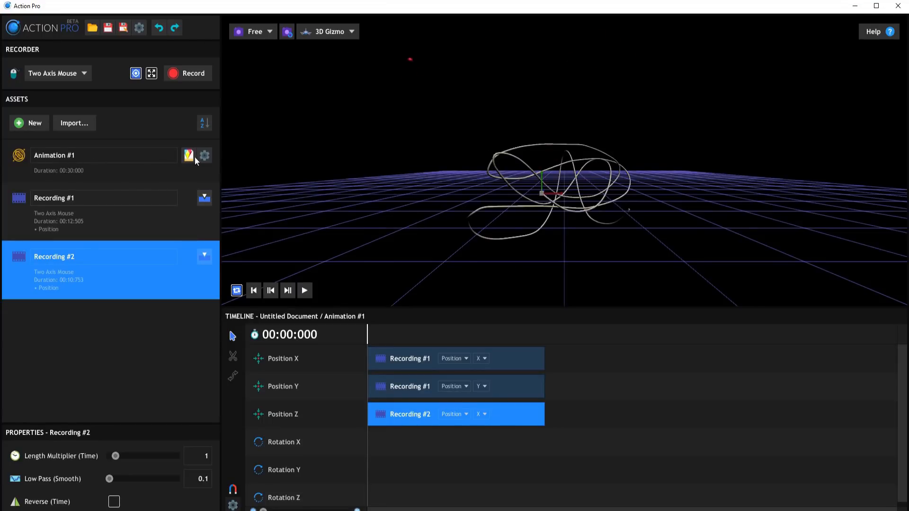
# Adjust Animation #1's Export scaler value in its properties
pyautogui.click(189, 154)
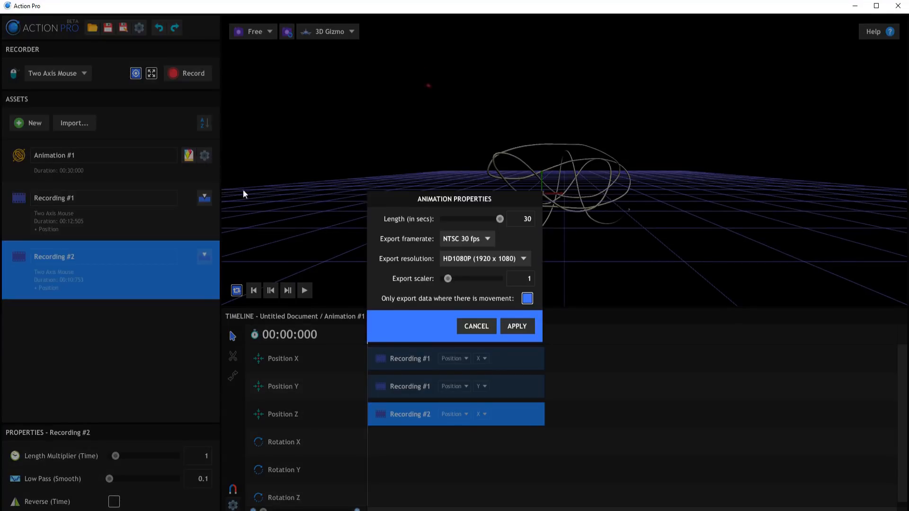
pyautogui.moveTo(499, 148)
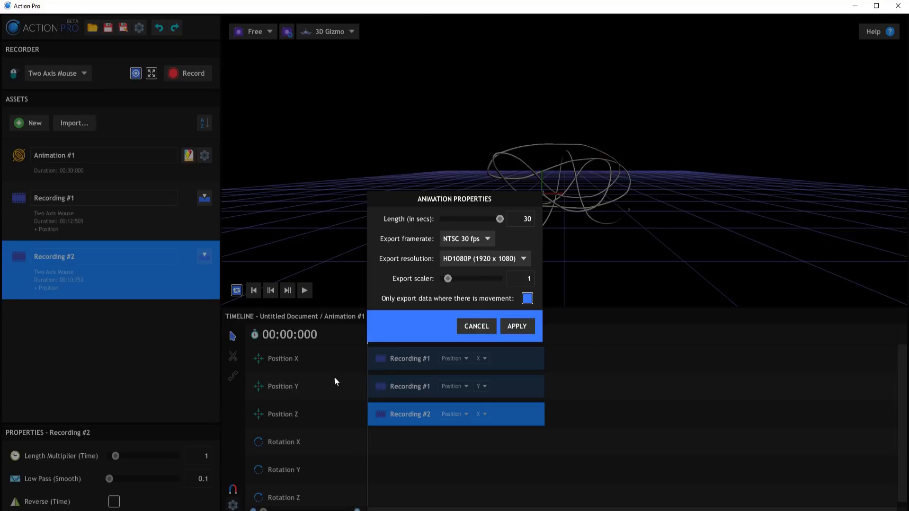
pyautogui.moveTo(543, 288)
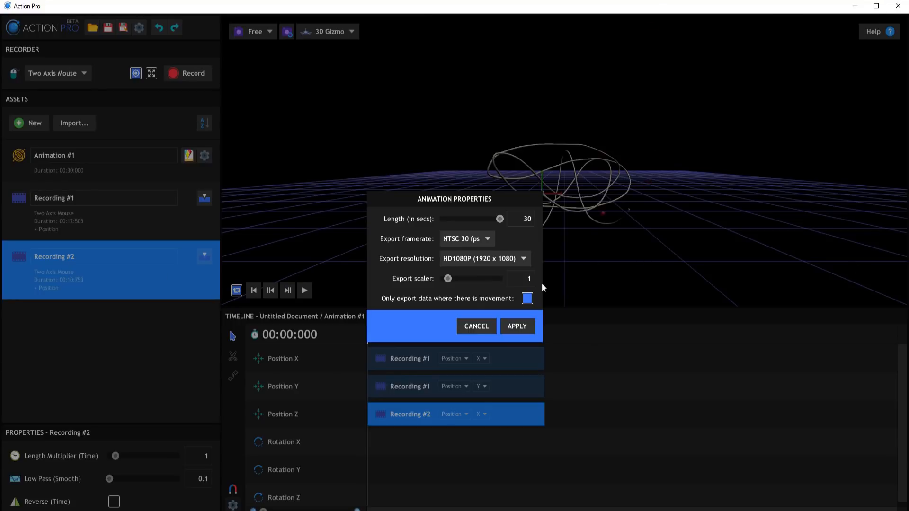
pyautogui.click(520, 278)
pyautogui.write('.3')
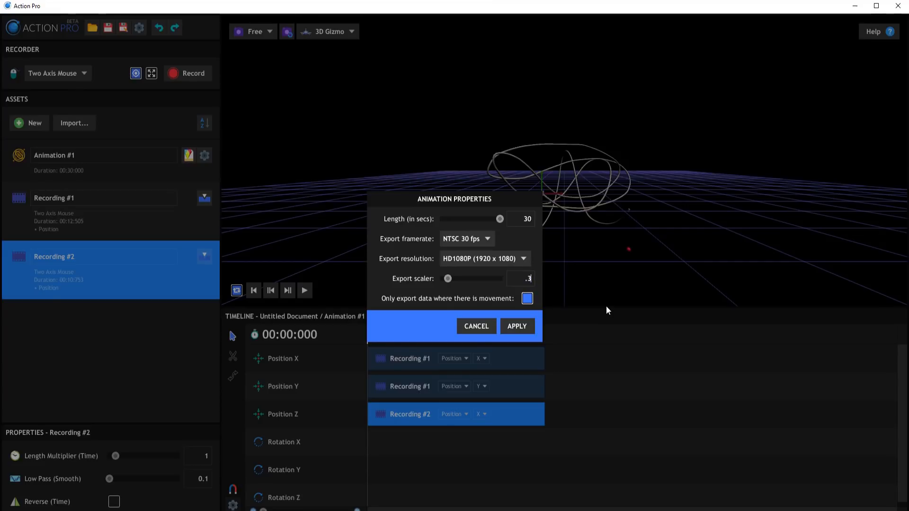
pyautogui.moveTo(570, 327)
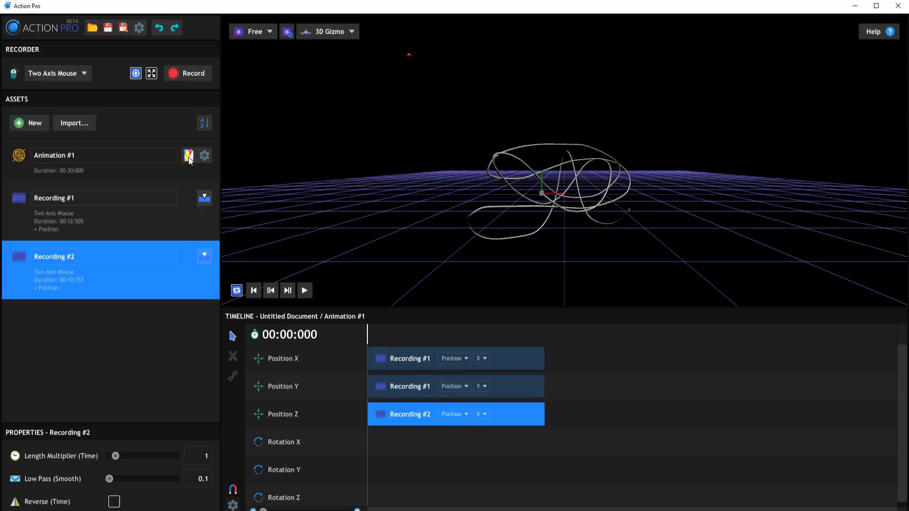
# Export the animation as a HitFilm composite shot file named Data
pyautogui.click(107, 28)
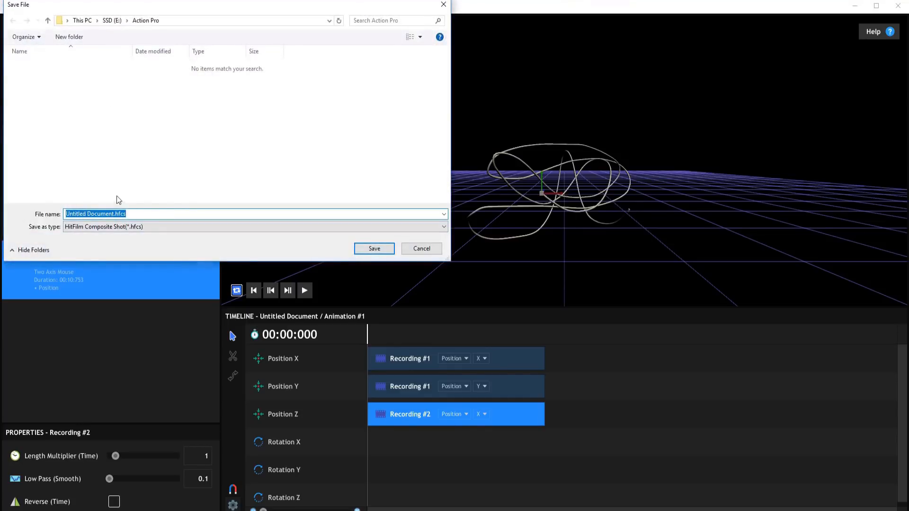
pyautogui.moveTo(122, 210)
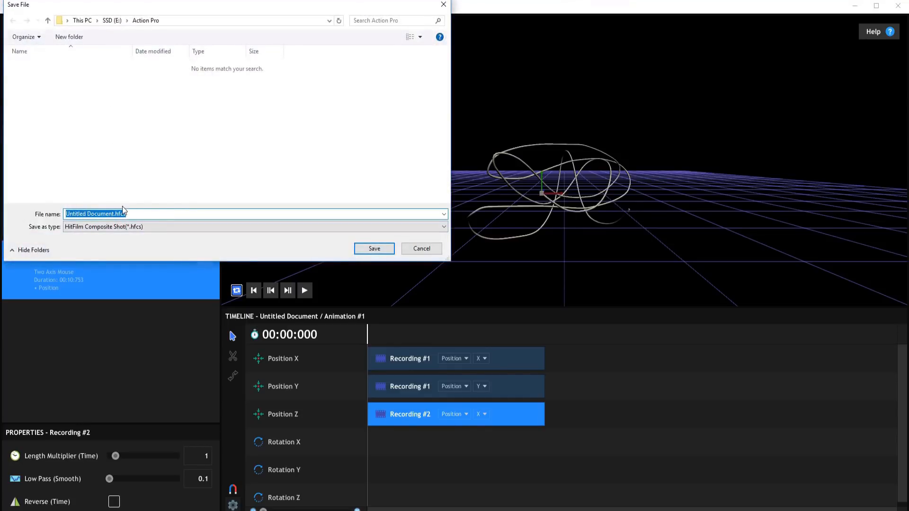
pyautogui.write('Da')
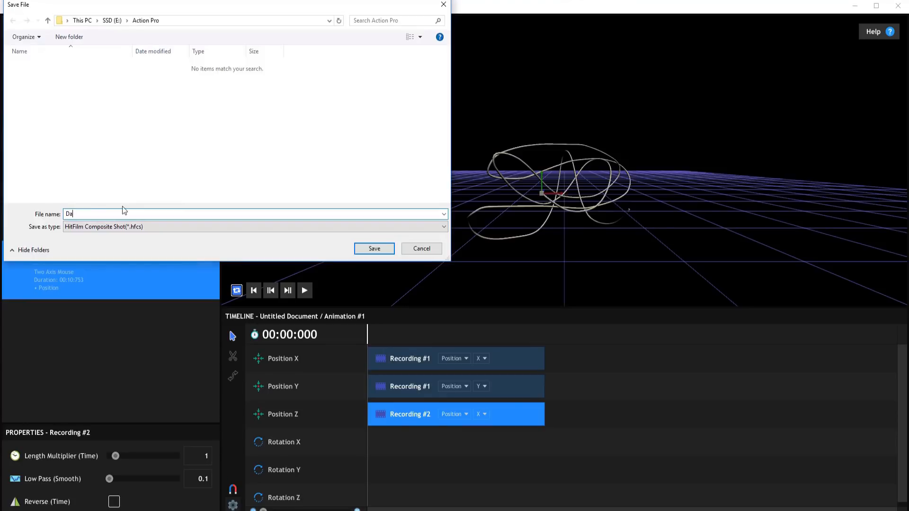
pyautogui.write('ta')
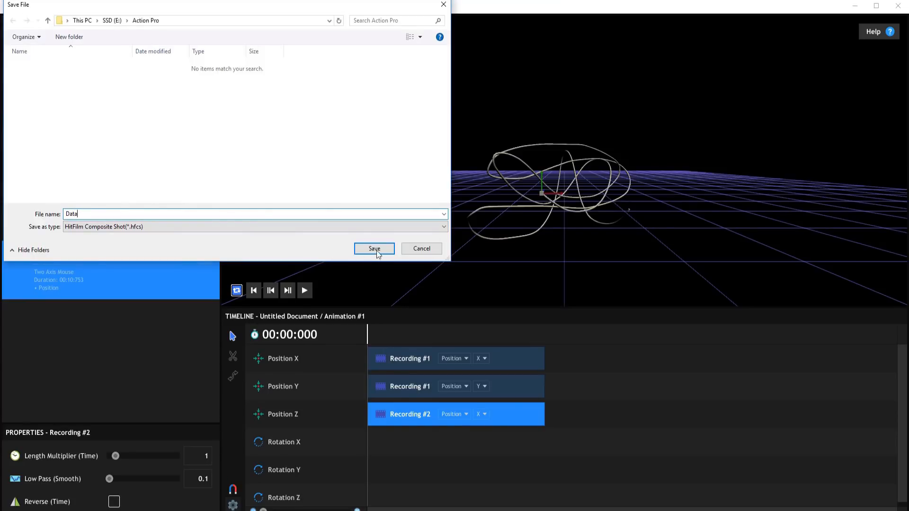
pyautogui.click(374, 248)
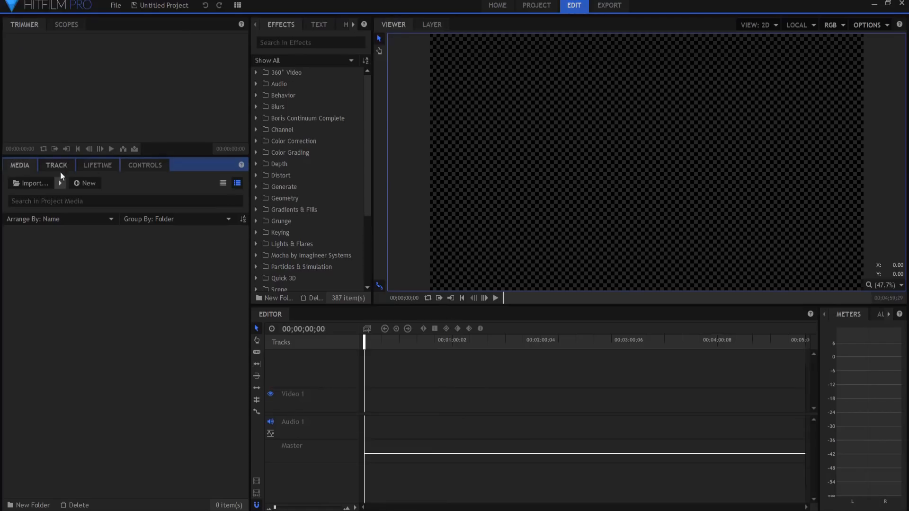
# Import the Data.hfcs composite shot with its Animation #1 point layer
pyautogui.click(84, 183)
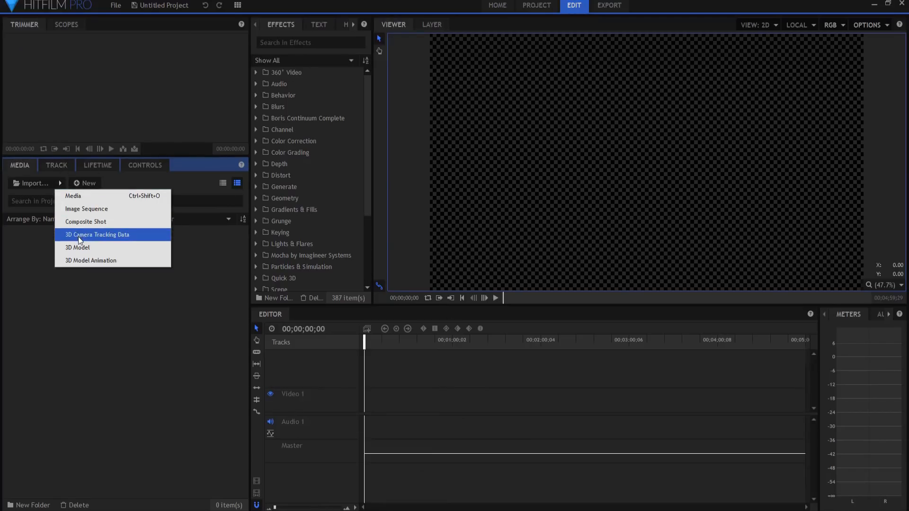
pyautogui.click(86, 222)
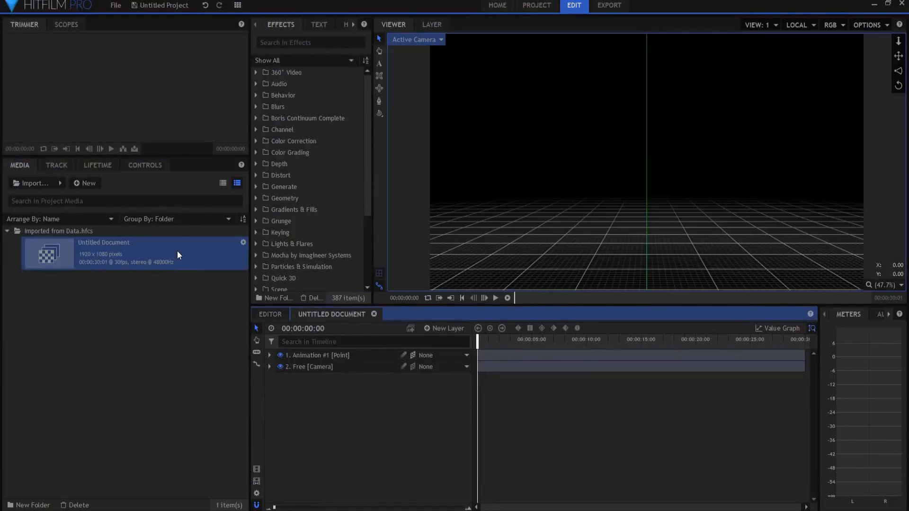
pyautogui.click(314, 367)
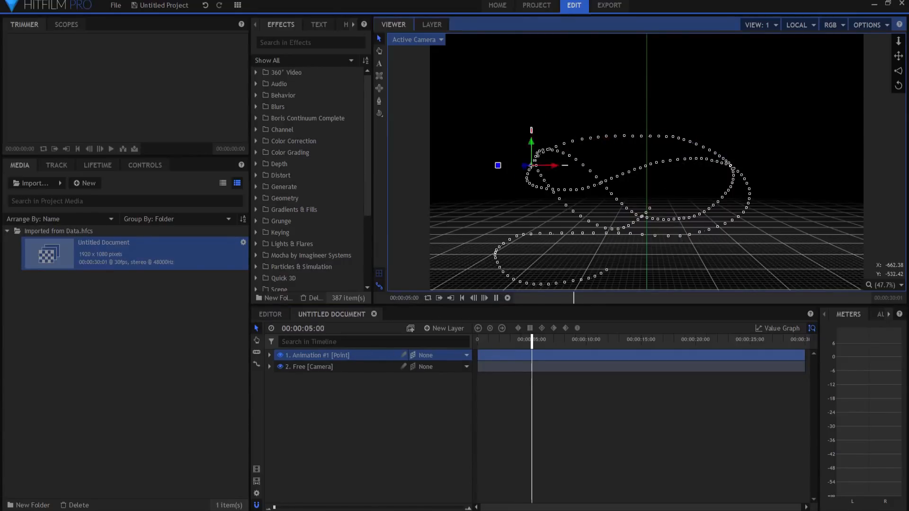
# Reveal Animation #1's Transform Position keyframes, then select the layer to show its dotted path
pyautogui.click(269, 355)
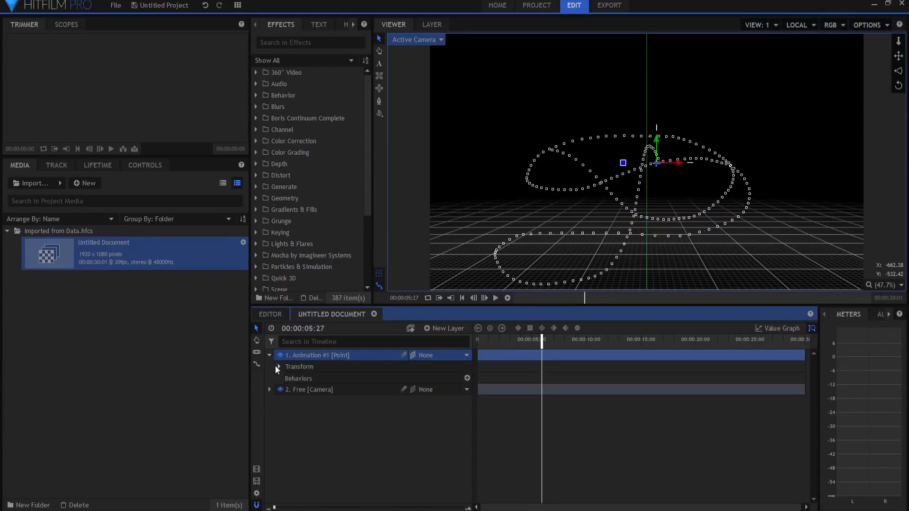
pyautogui.click(277, 367)
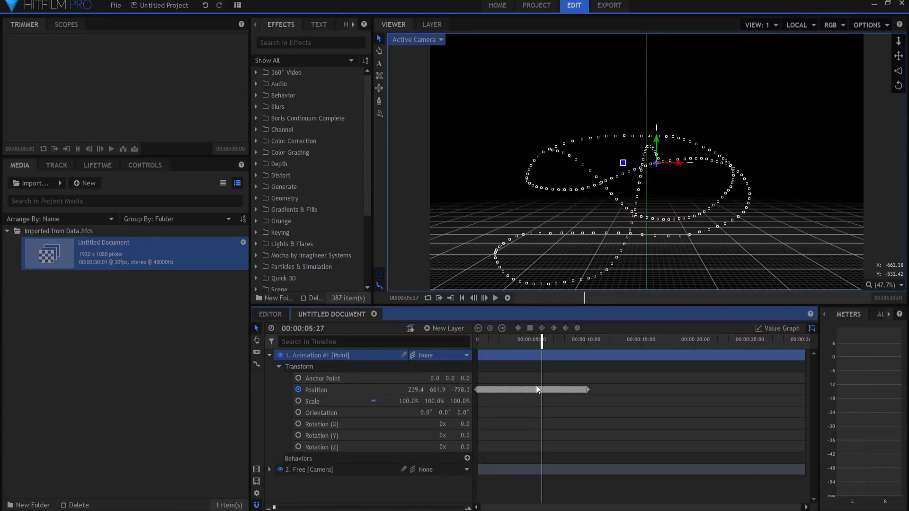
pyautogui.moveTo(584, 348)
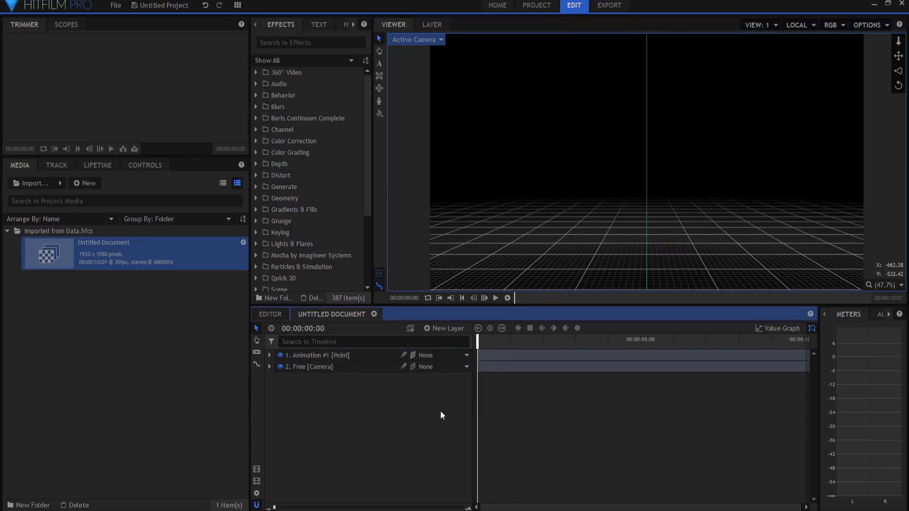
pyautogui.click(317, 355)
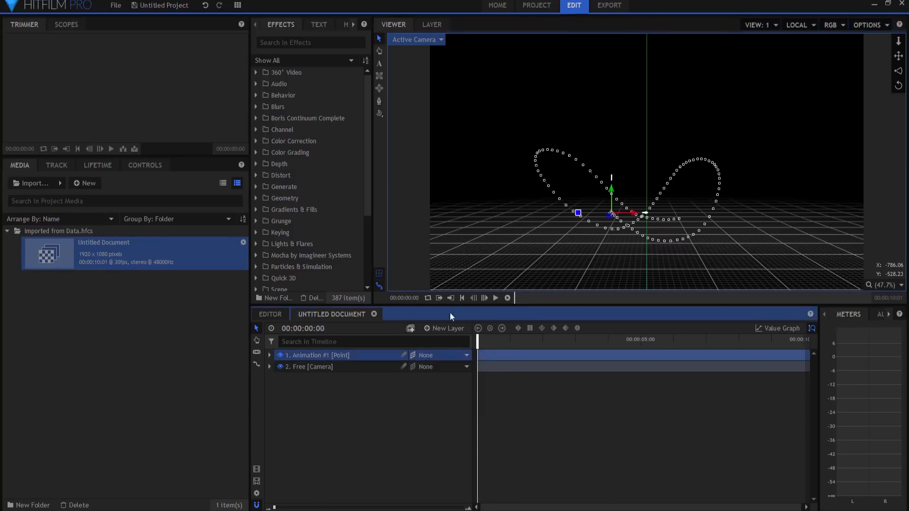